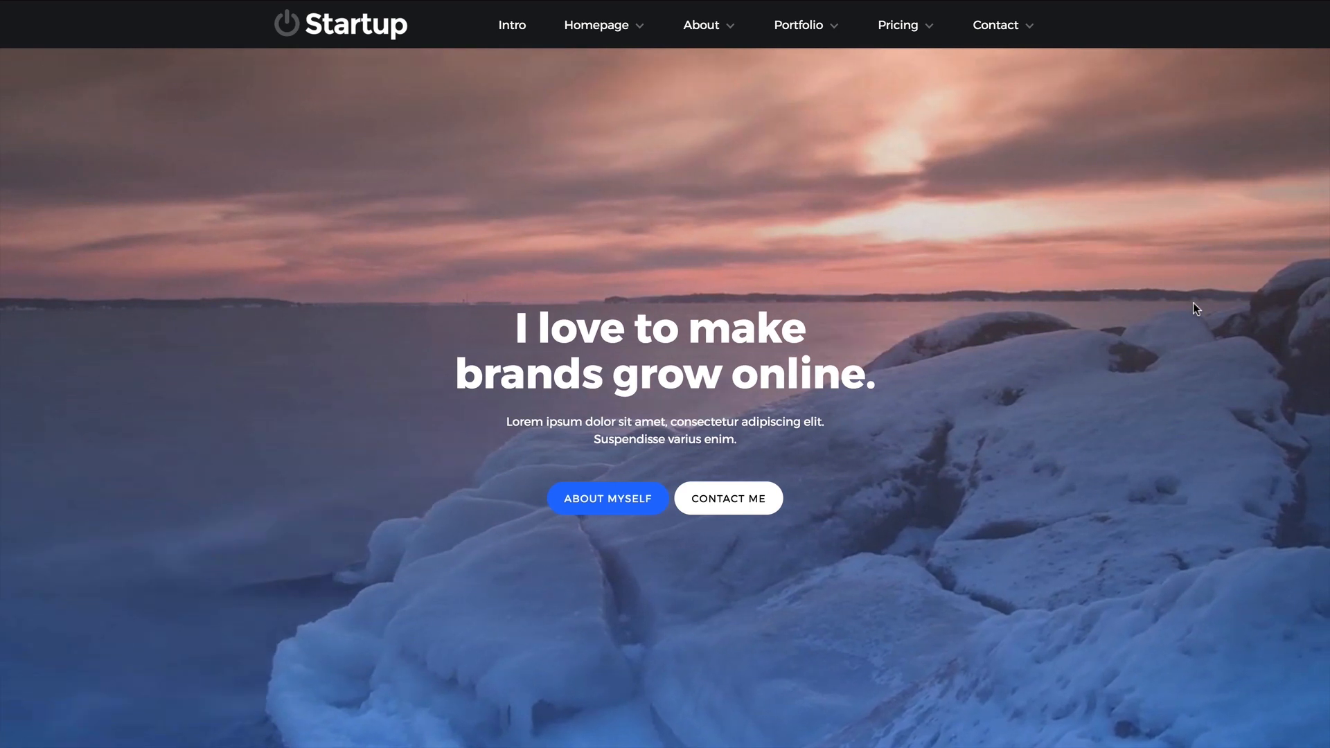
Scroll down the page toward the hero section.
scroll(down, 3)
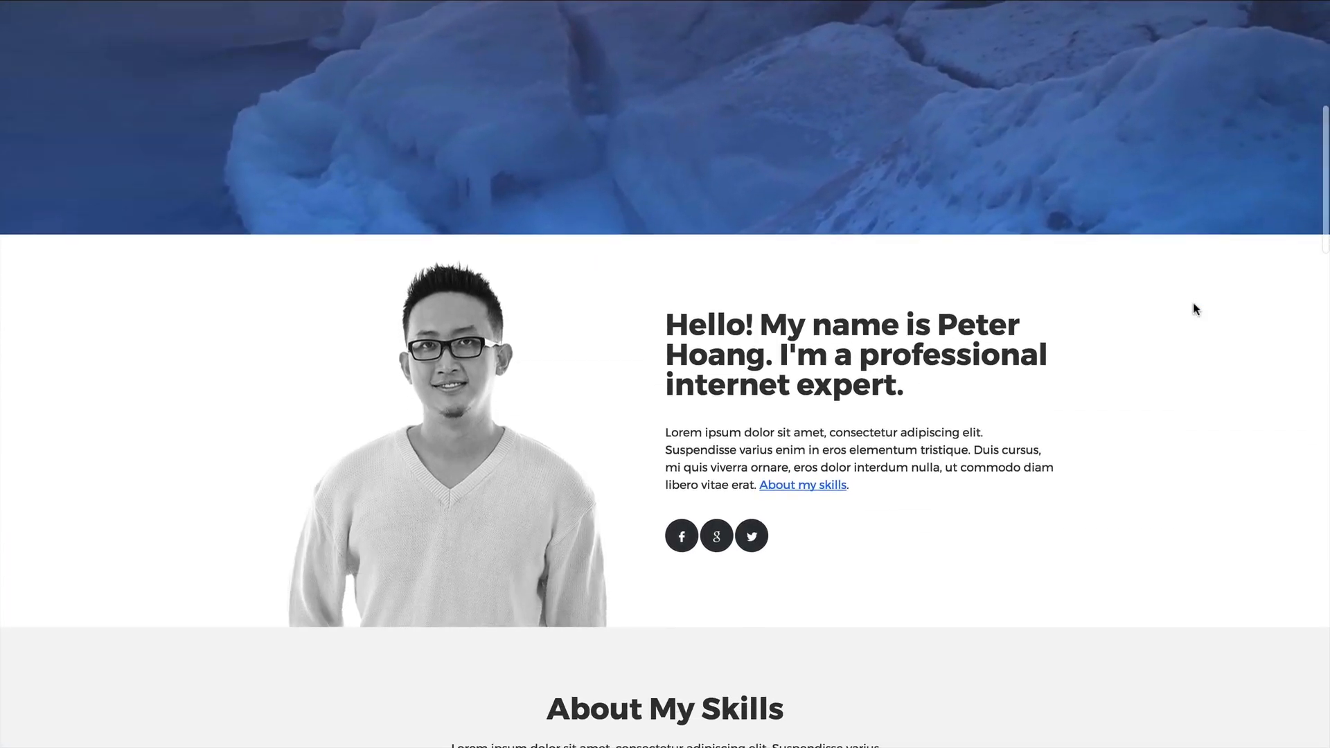
scroll(down, 3)
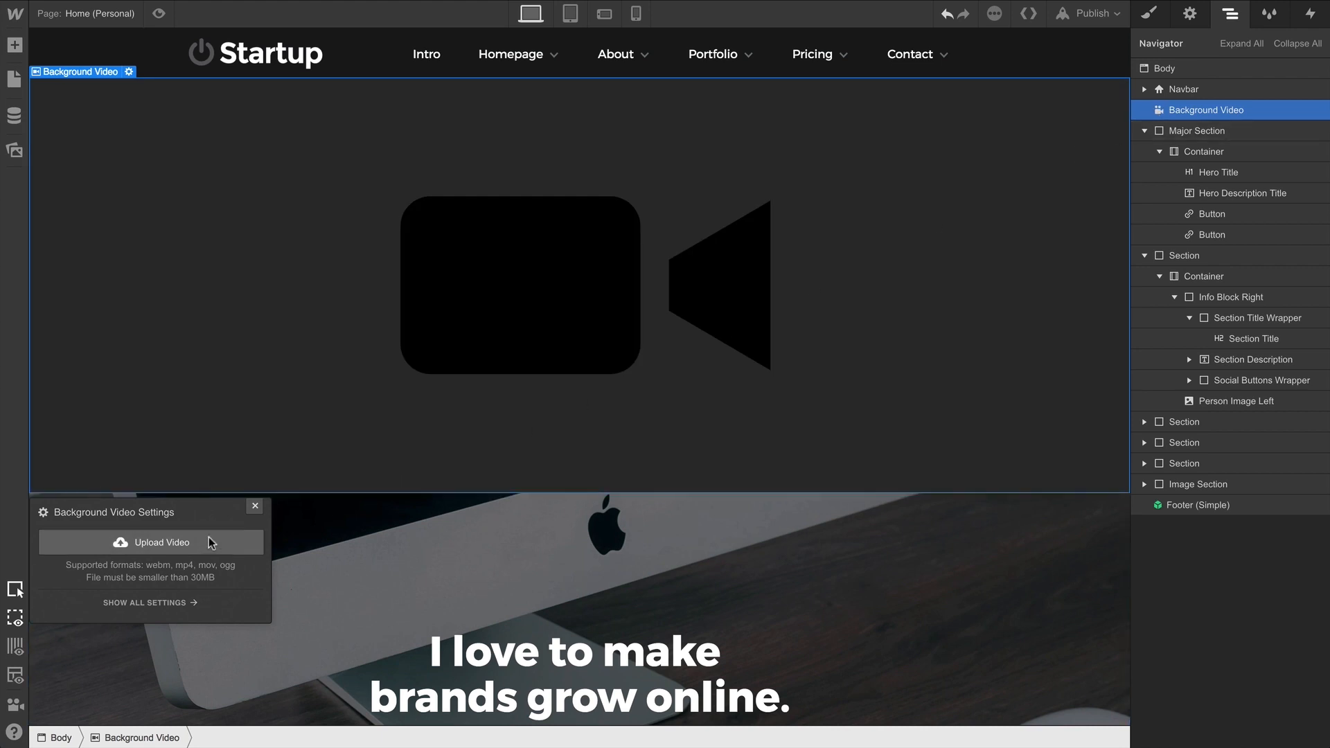
click(151, 542)
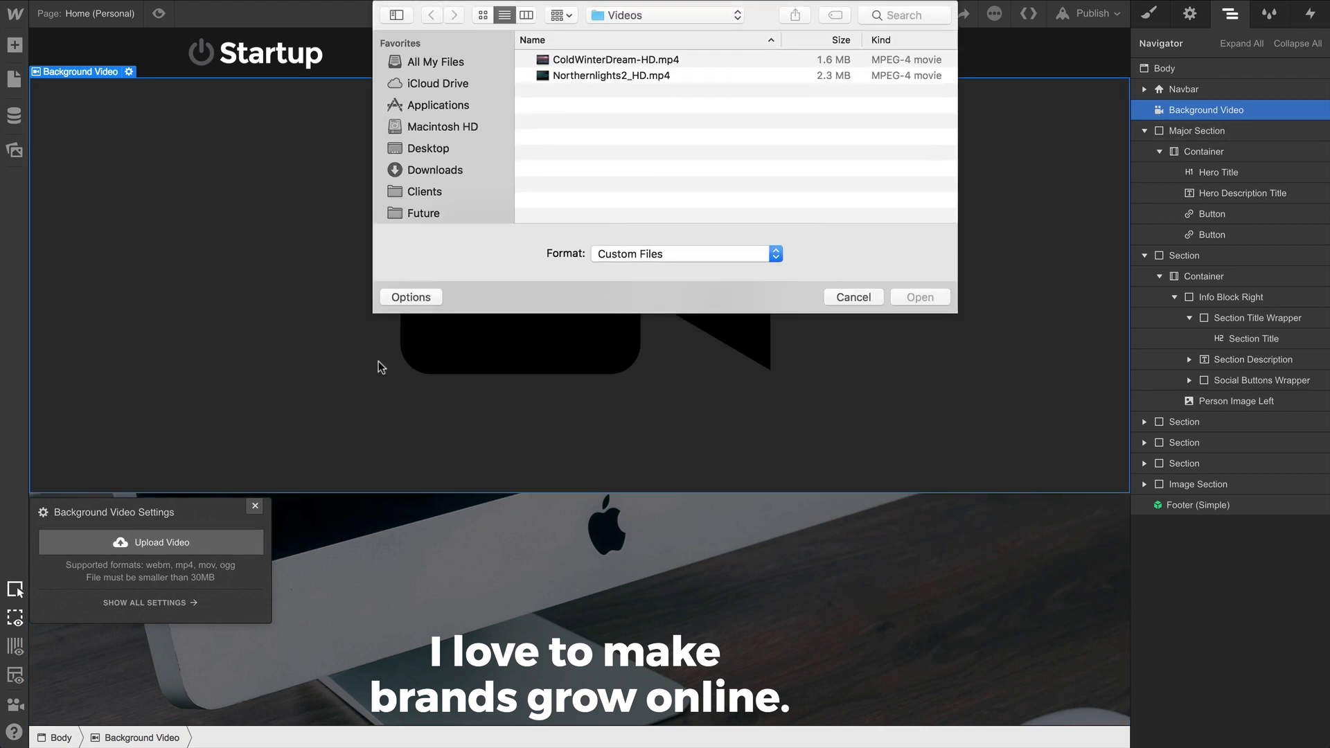
click(612, 59)
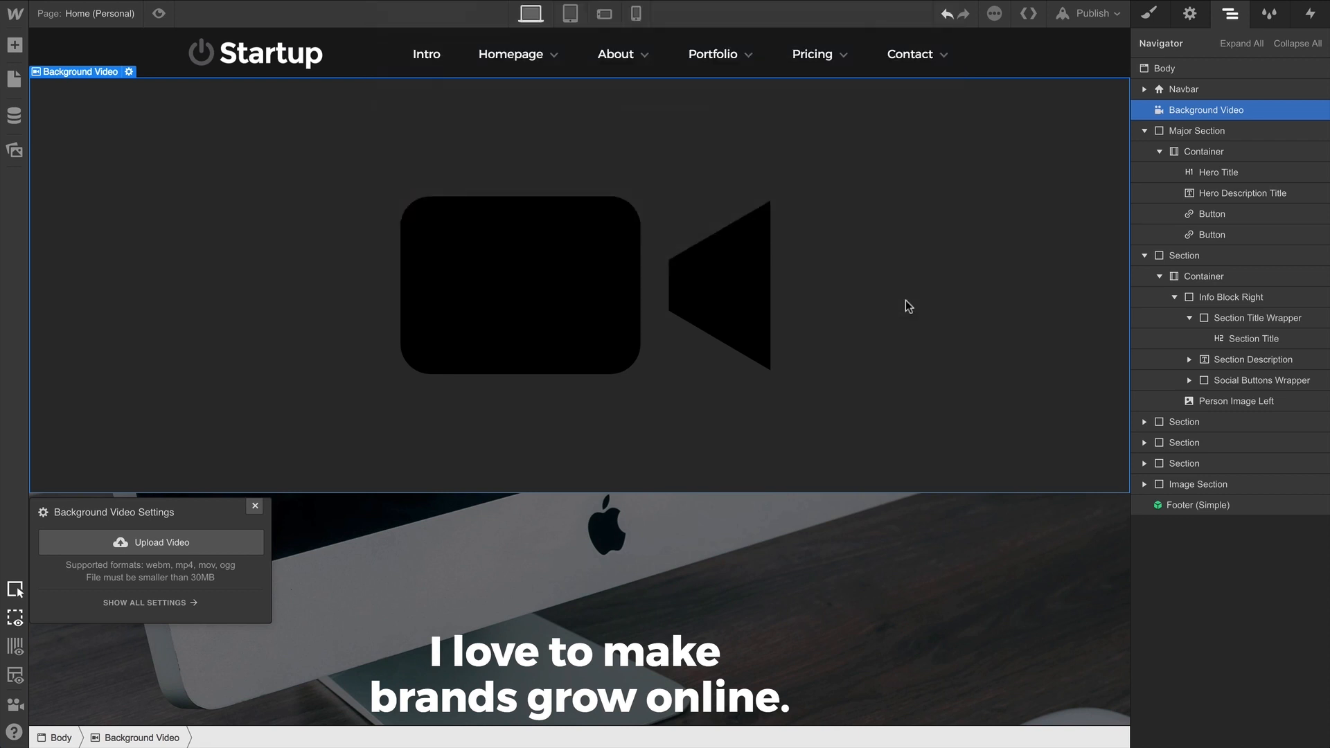
click(151, 541)
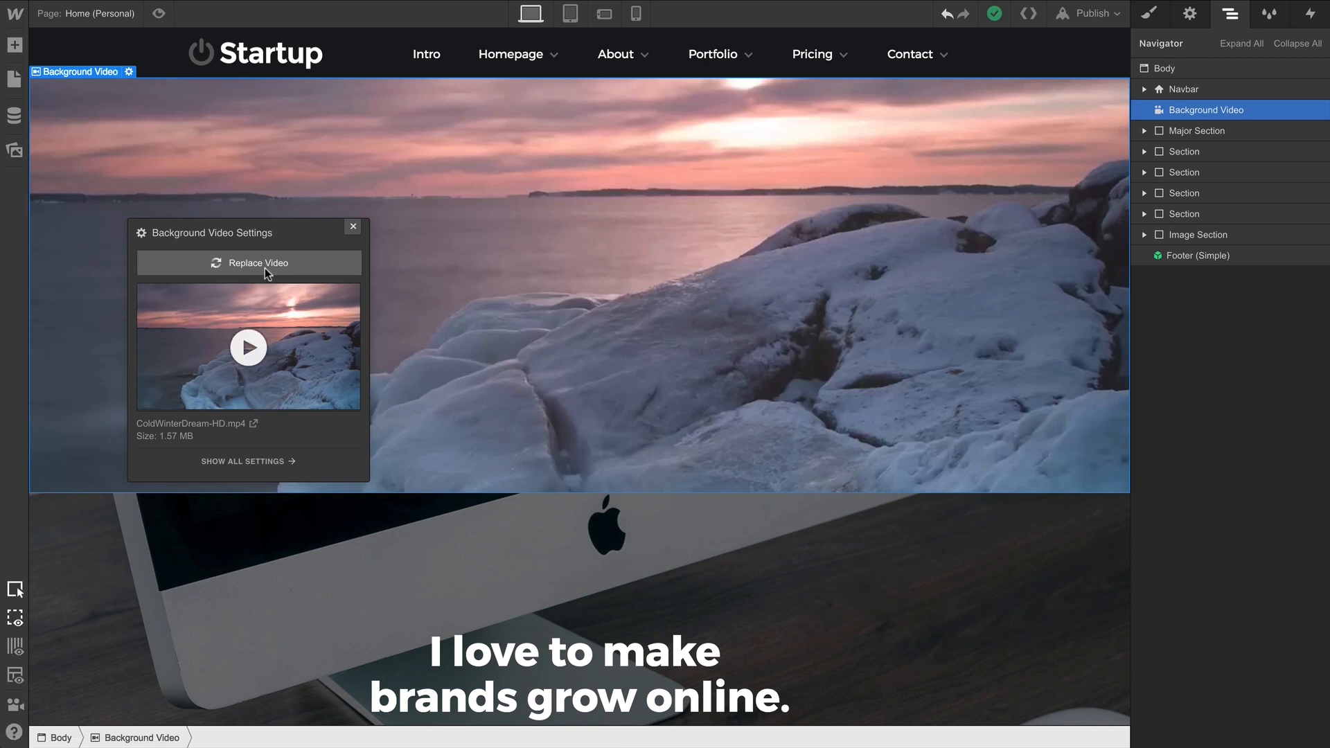
Open the replace-video file picker and cancel it, keeping ColdWinterDream-HD.mp4.
click(248, 264)
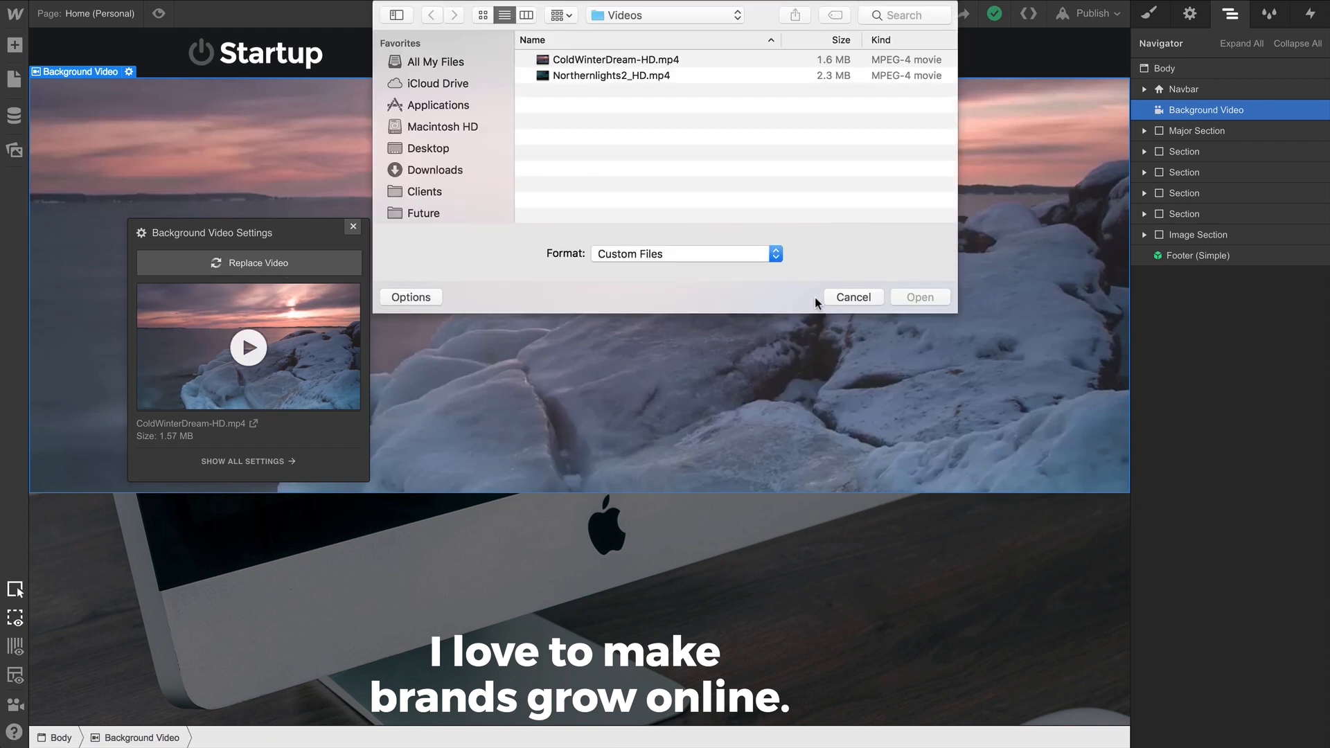
click(852, 297)
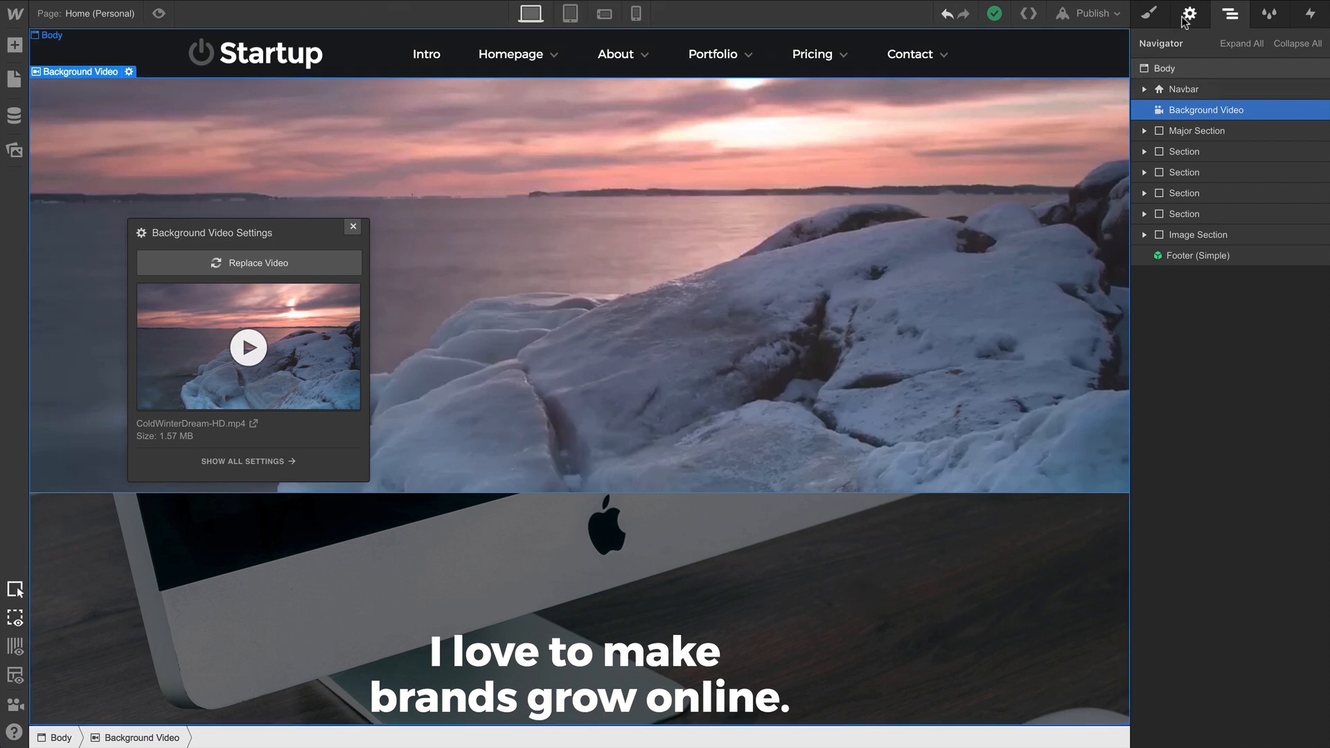
Switch the right panel to Style settings and dismiss the video settings popup.
click(1188, 14)
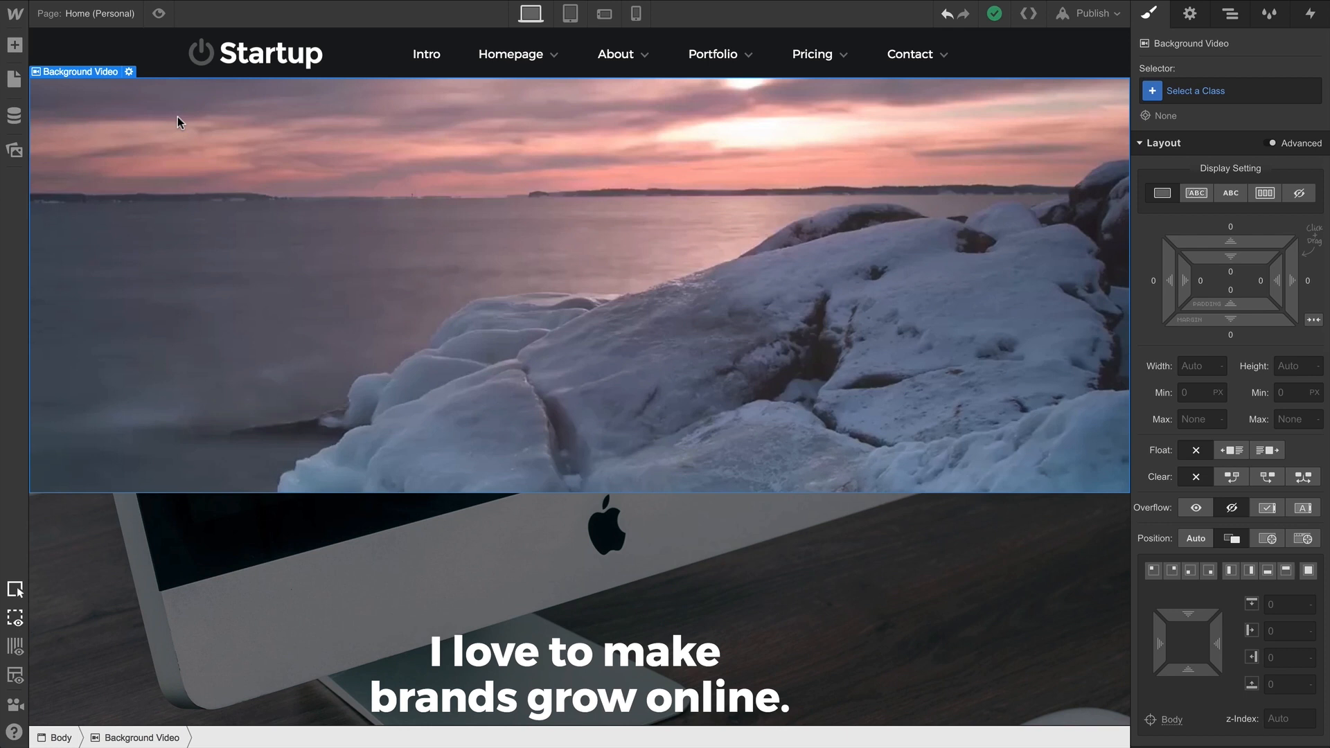
click(158, 14)
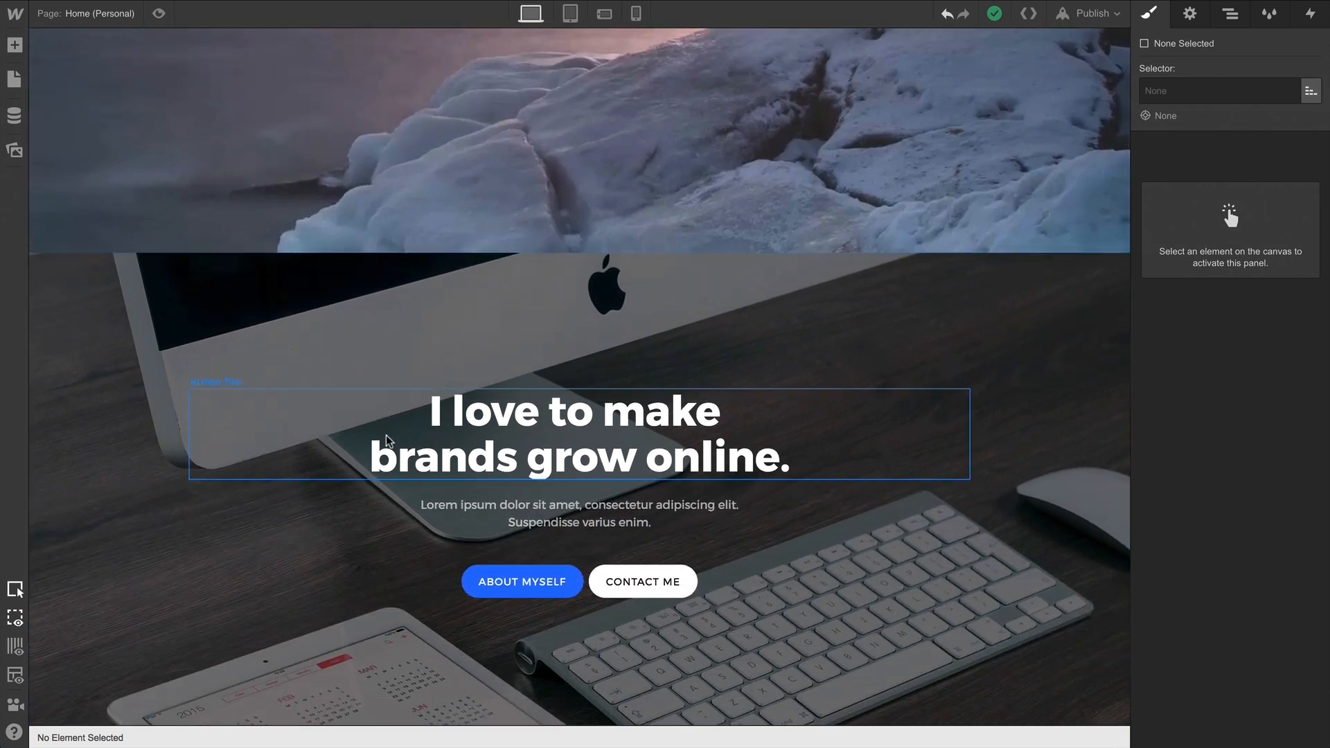
Move the hero Container with headline, description and buttons into the Background Video.
click(365, 498)
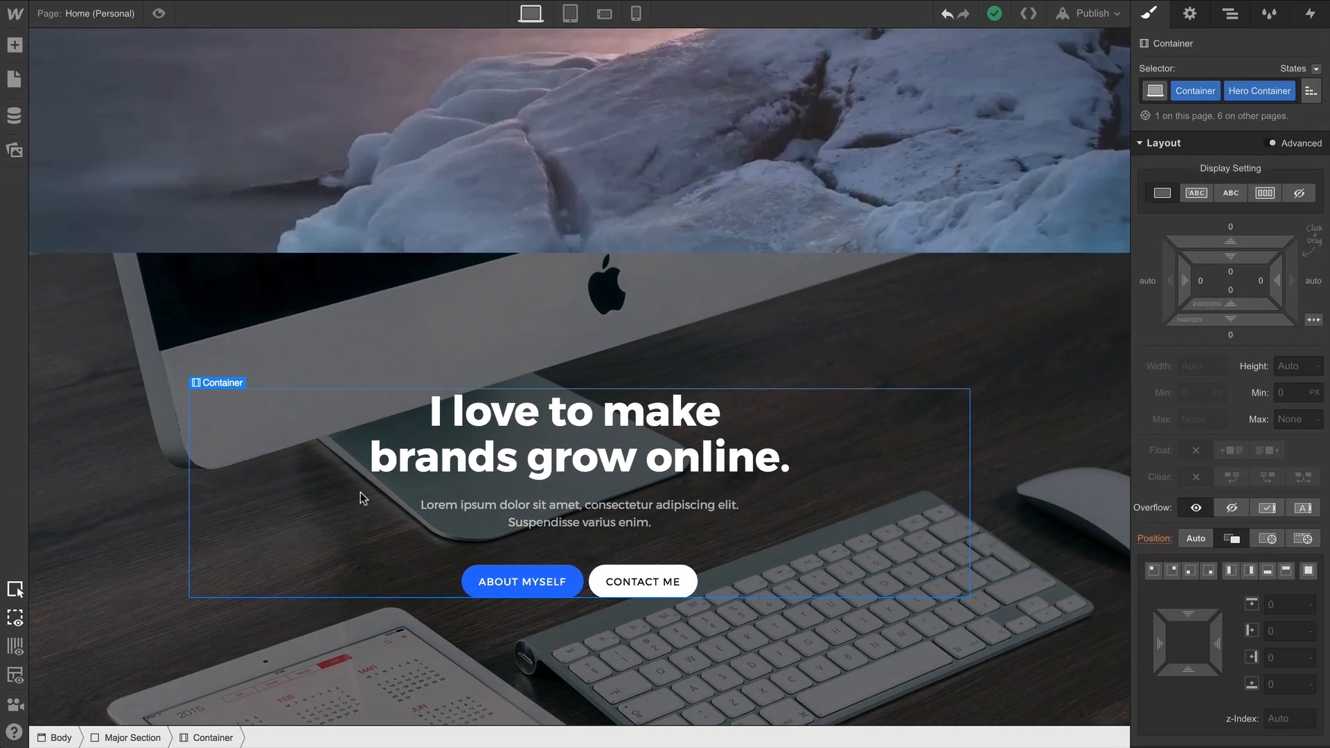
click(1228, 14)
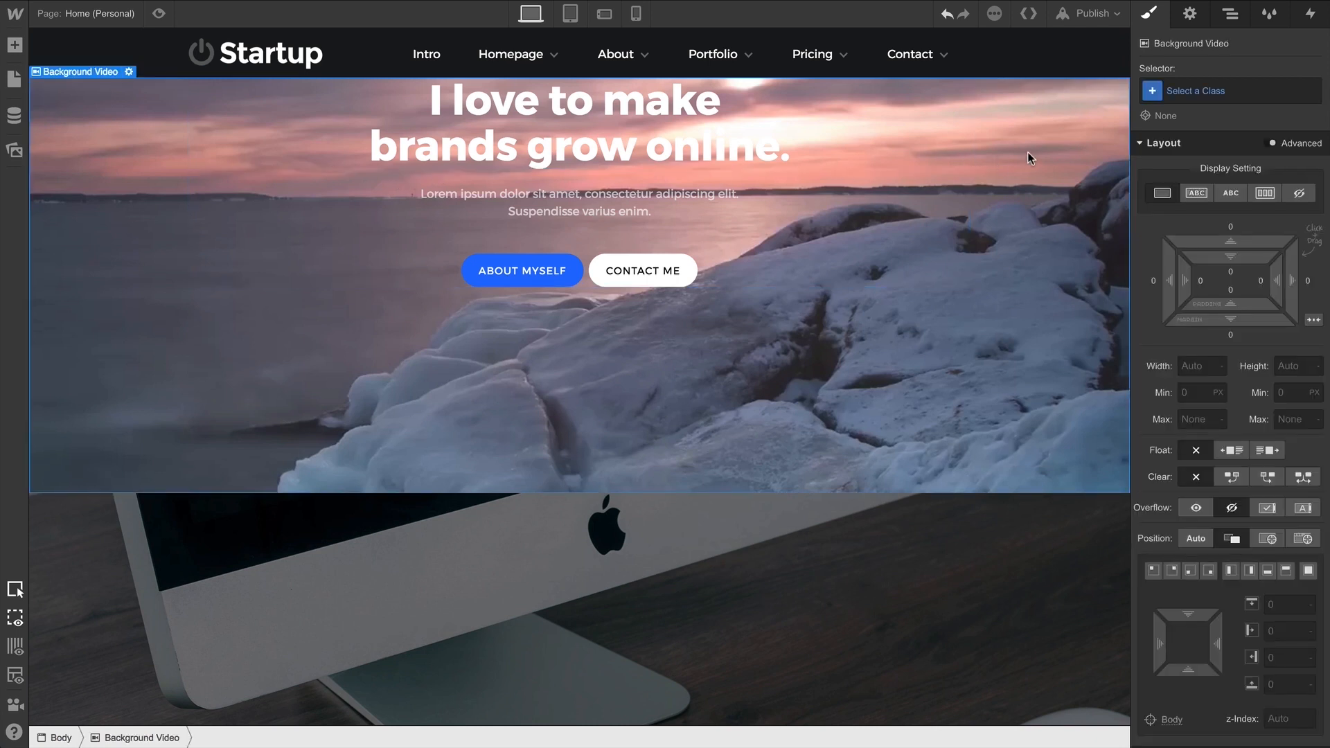
Center the hero content with vertical flex and set the video height to 700px.
click(1263, 192)
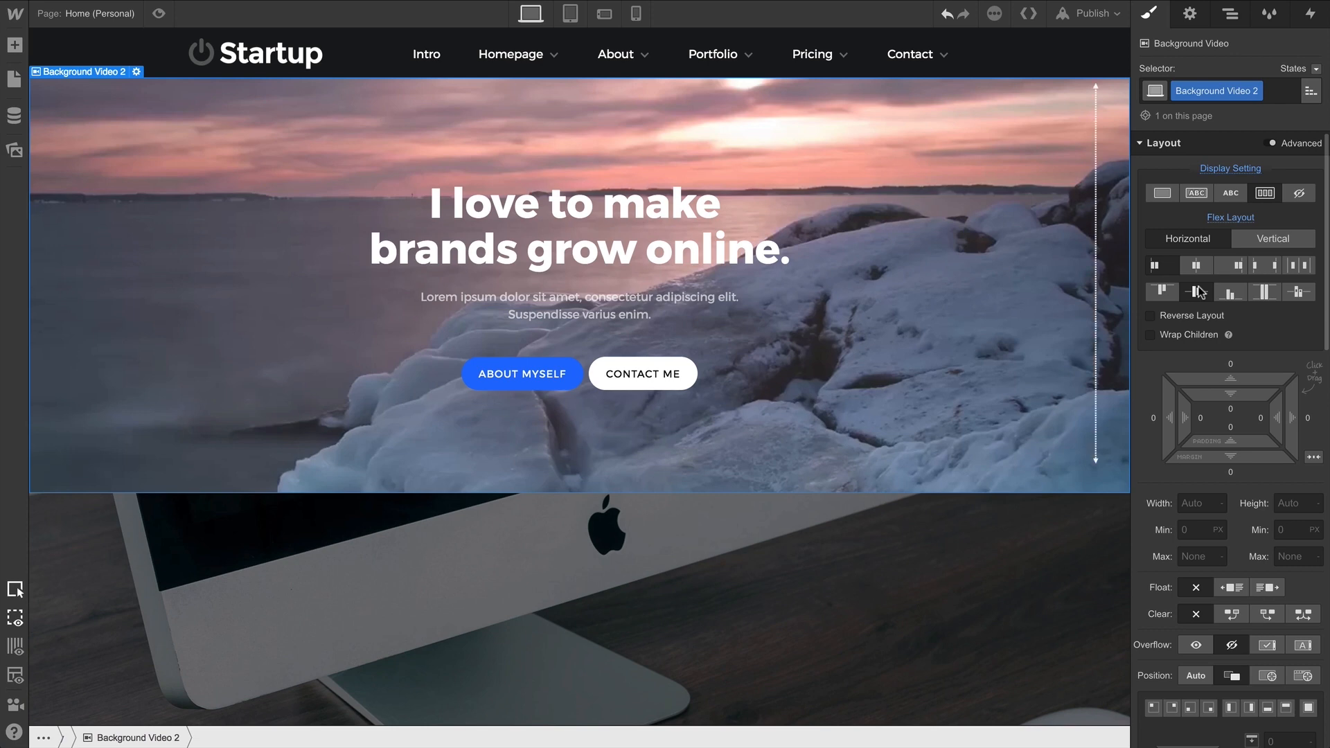
click(1291, 503)
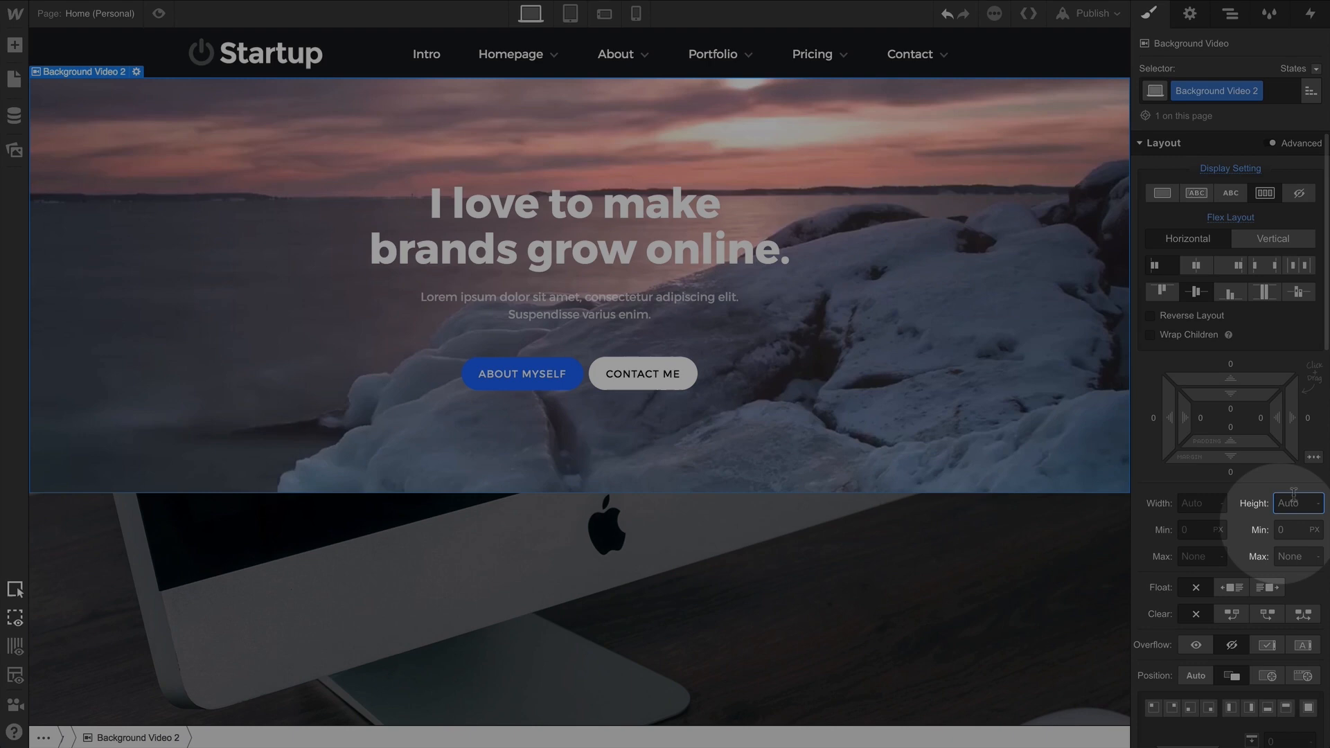
text(700)
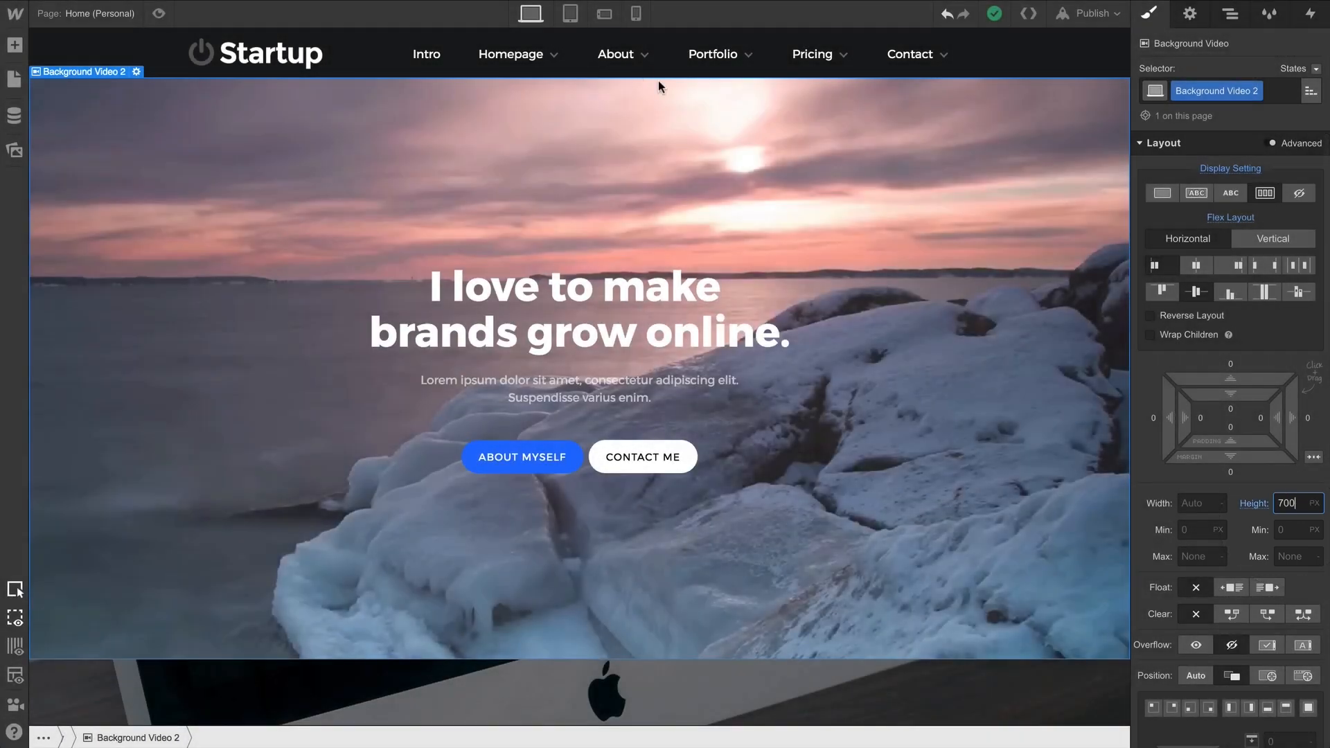
Set the video hero height to 500 on Phone Landscape and 400 on Phone Portrait.
click(603, 12)
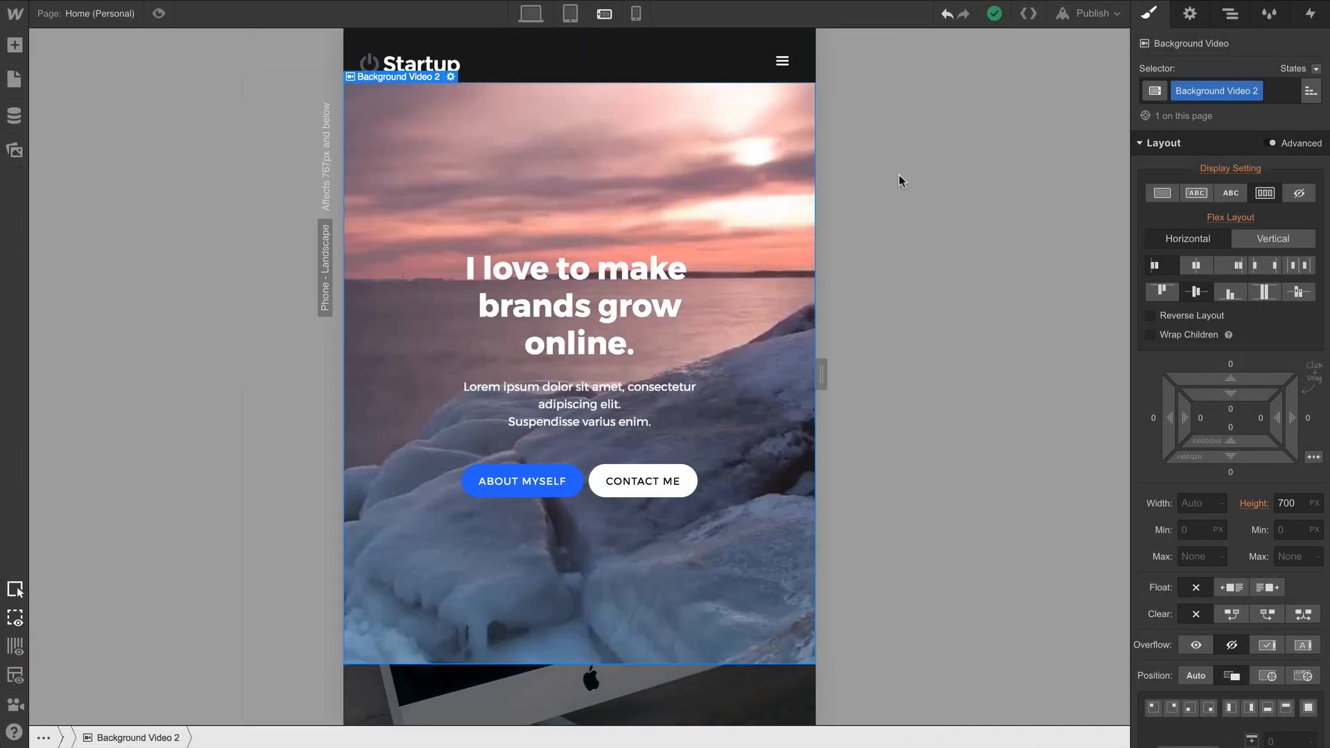
text(500)
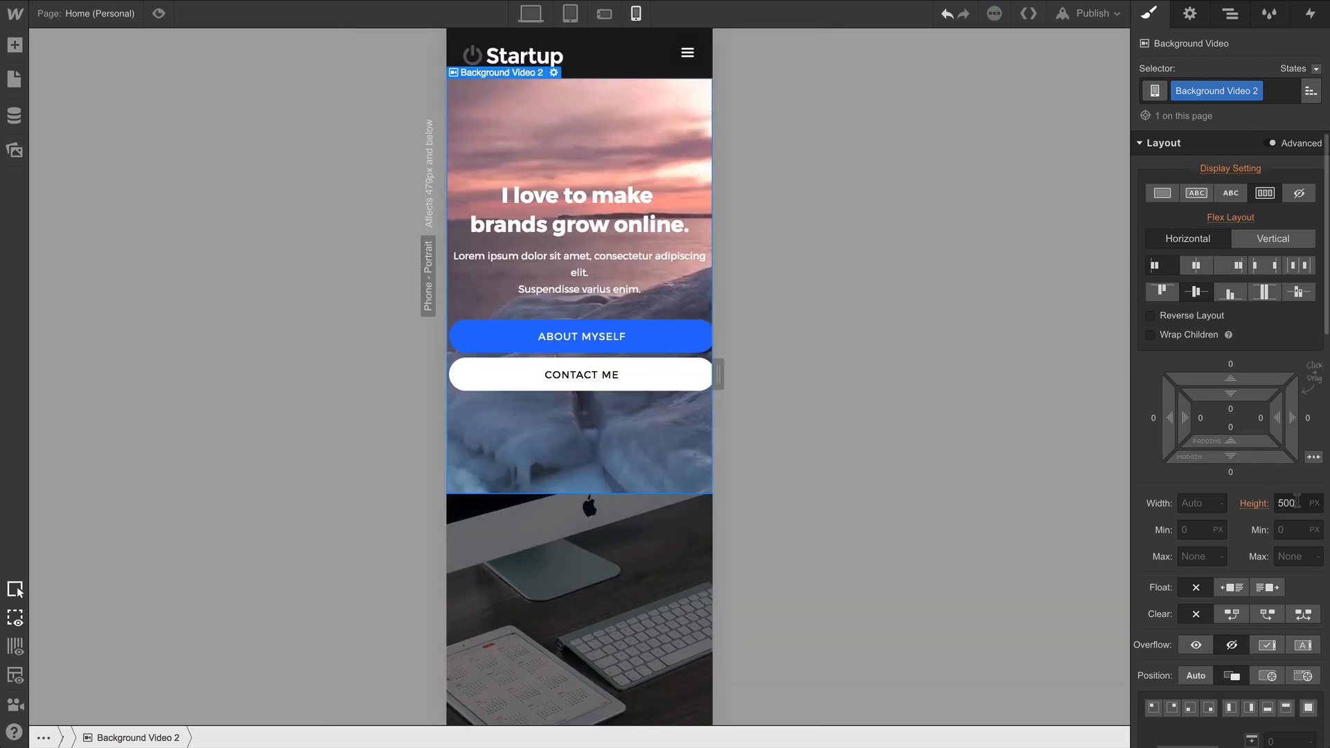
text(400)
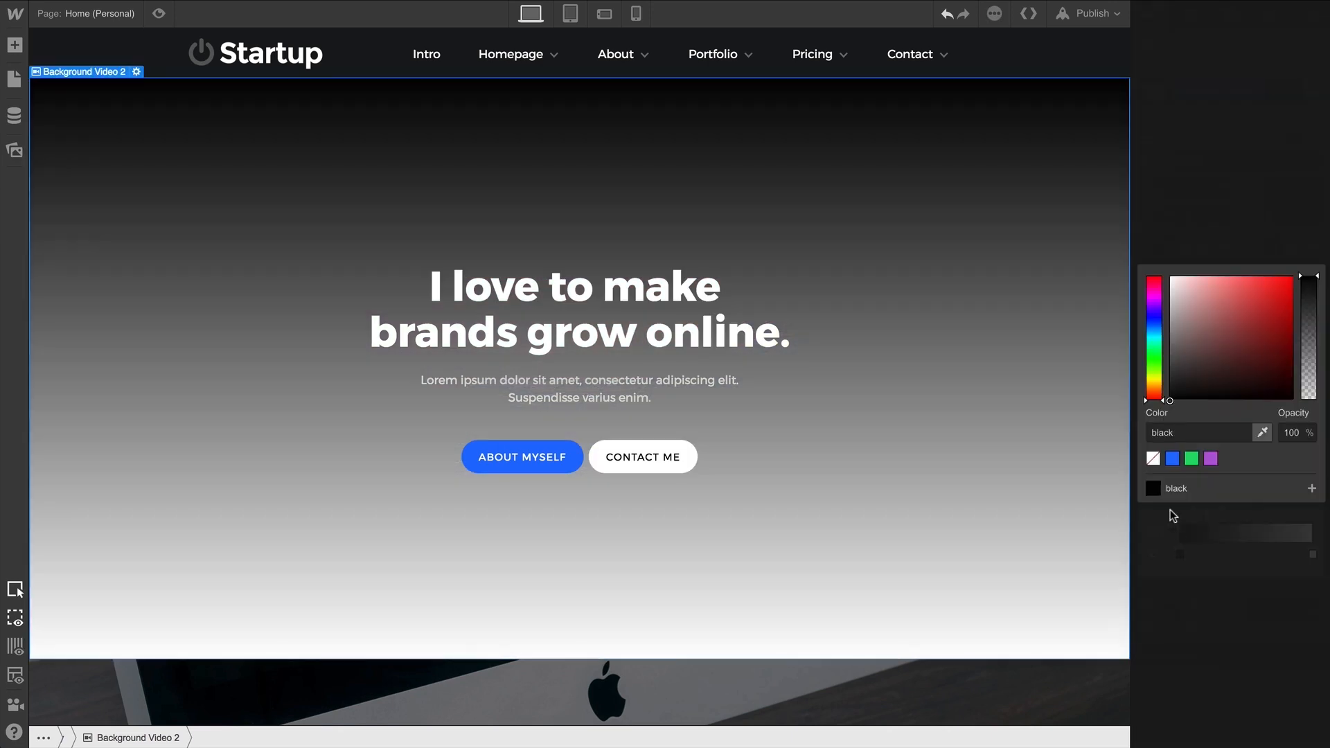
Change the gradient colour stop to Royal Blue and lower its opacity.
click(1293, 310)
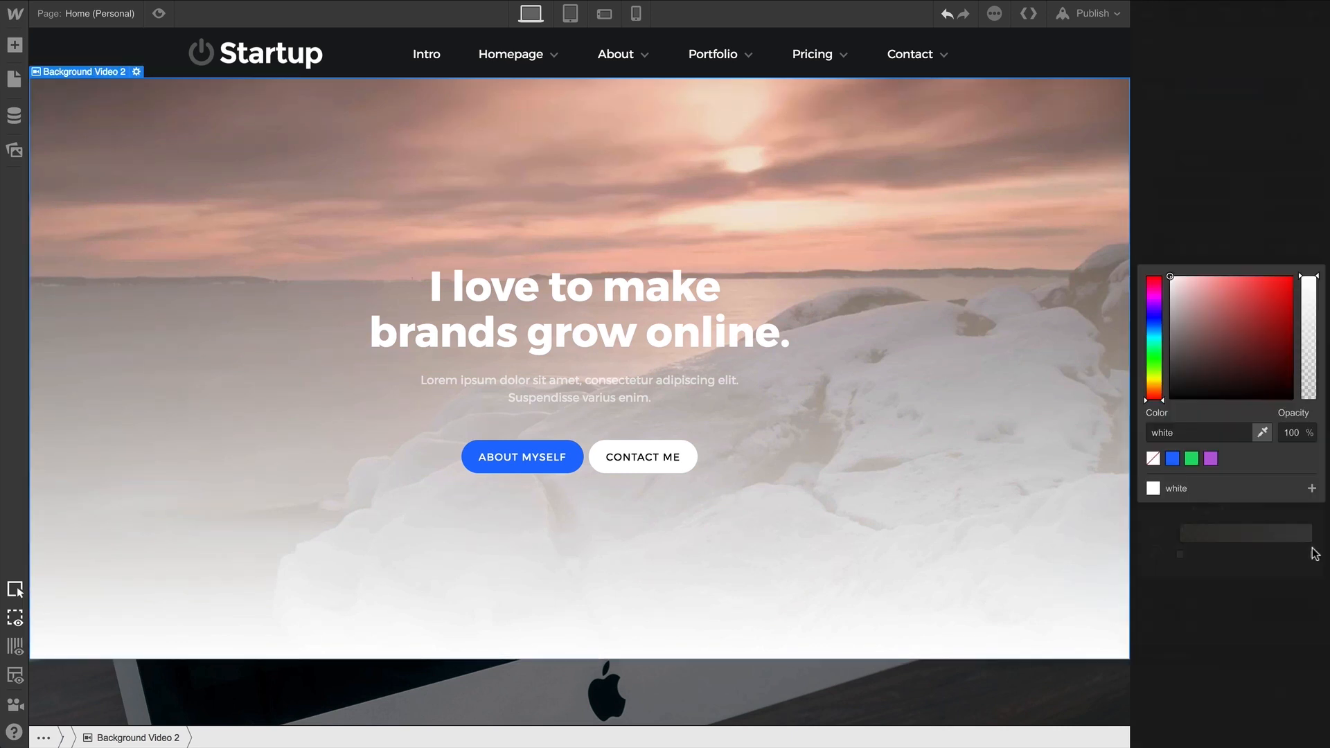
click(1172, 458)
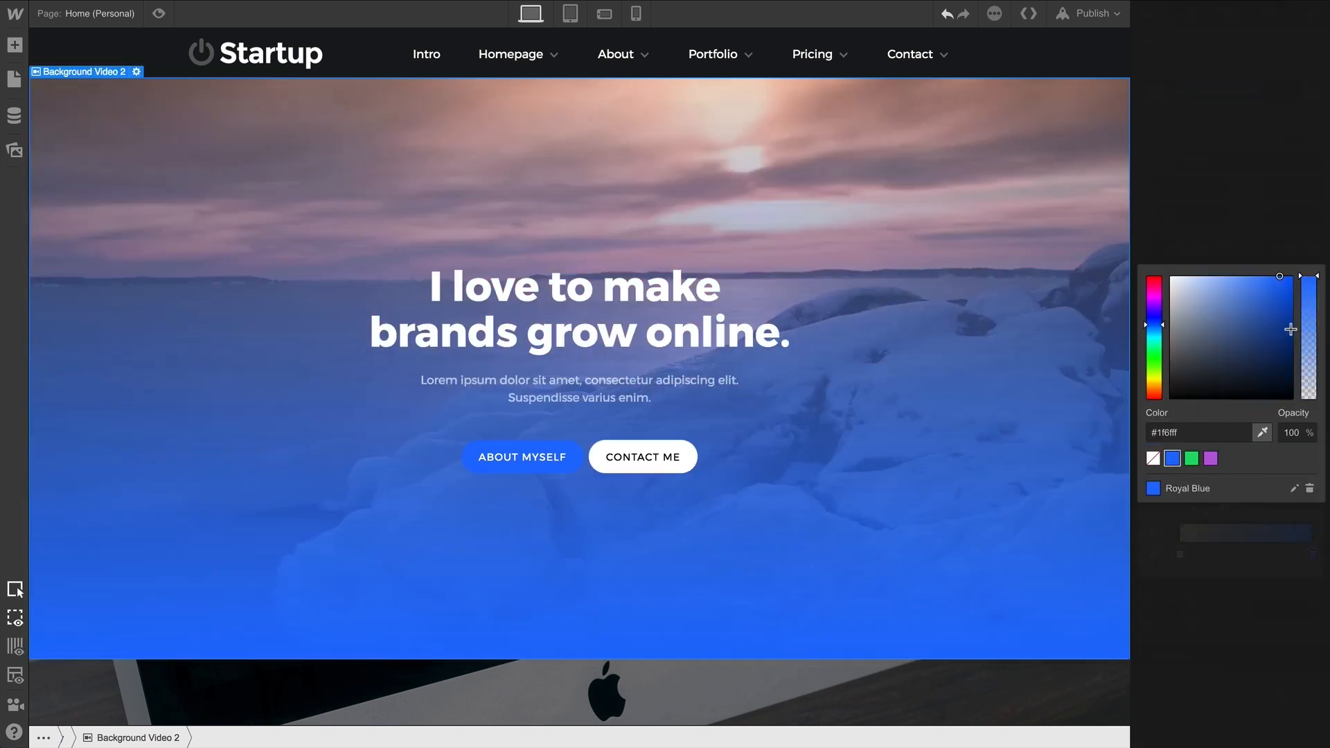
drag(1308, 280, 1308, 359)
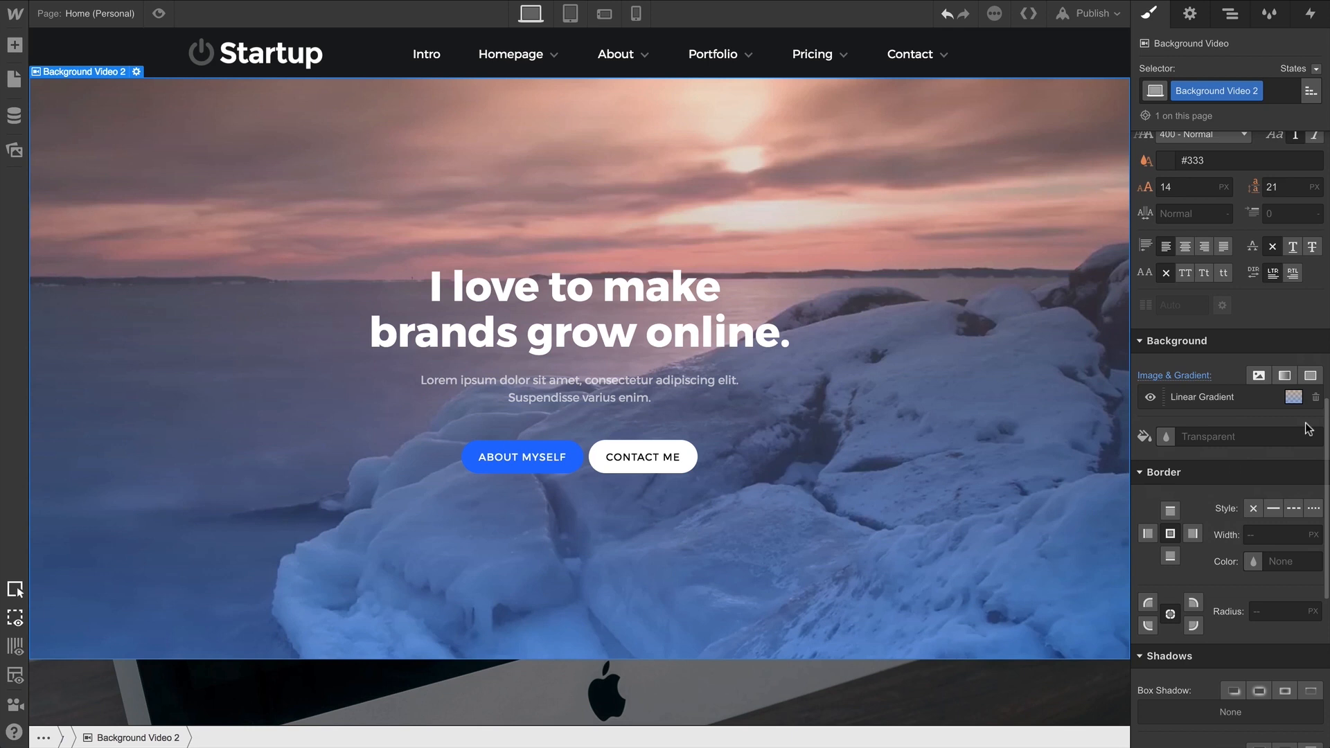
Hide the blue gradient and add a solid black overlay at 28% opacity.
click(1151, 397)
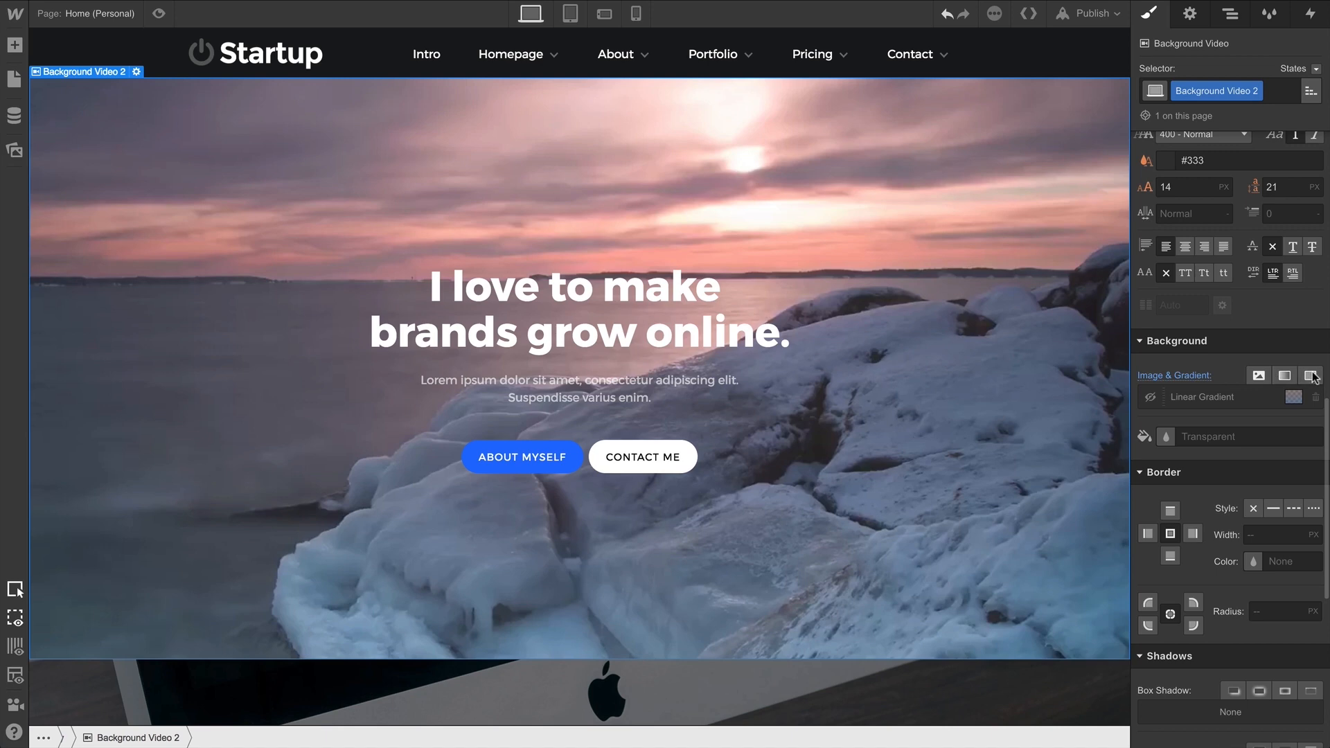
click(1293, 396)
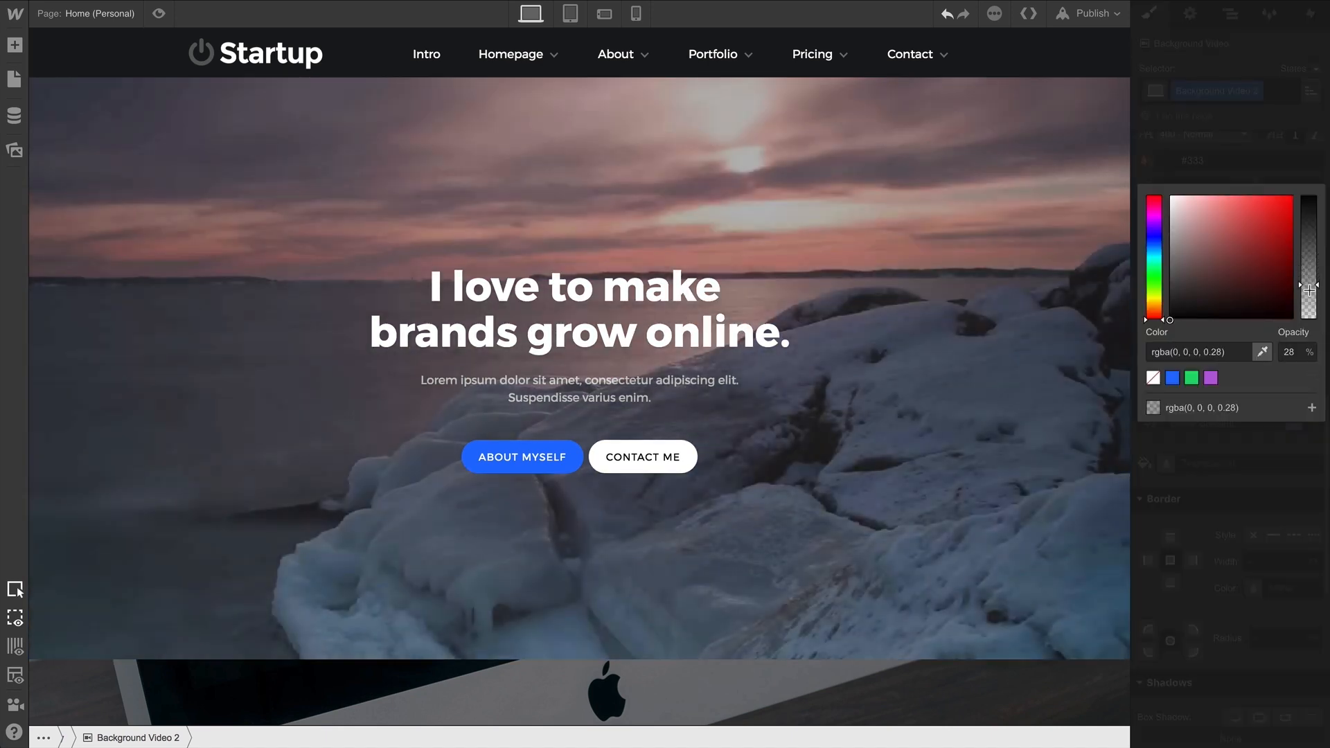
drag(1302, 284, 1302, 282)
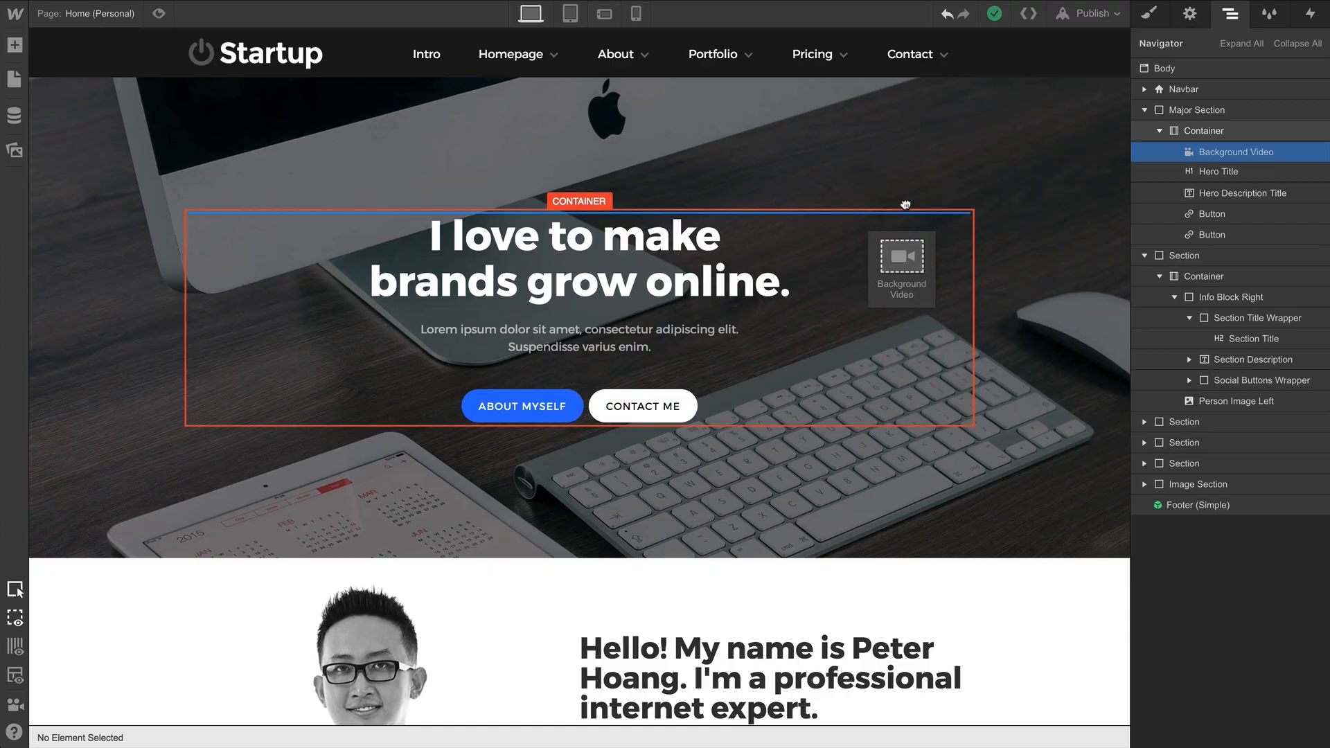
Inspect the Main Background Video element, then enter Preview mode.
click(900, 268)
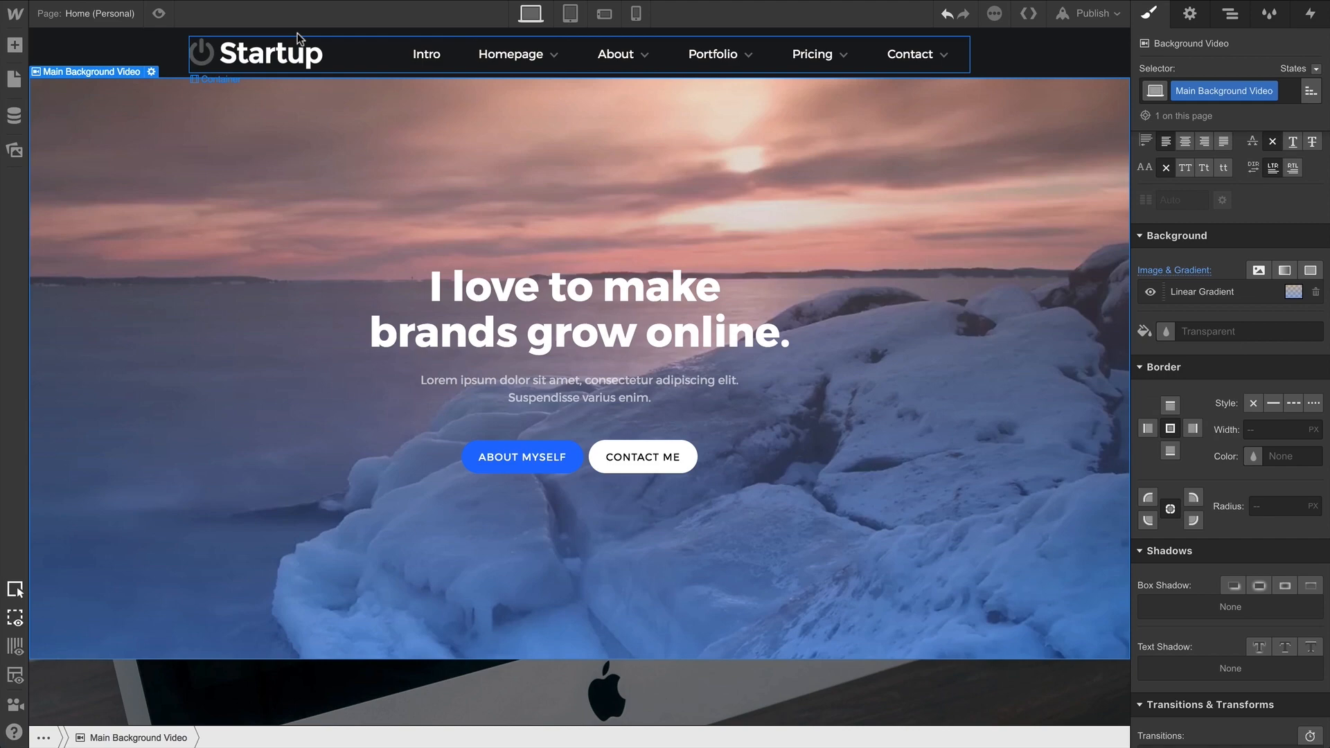
click(157, 14)
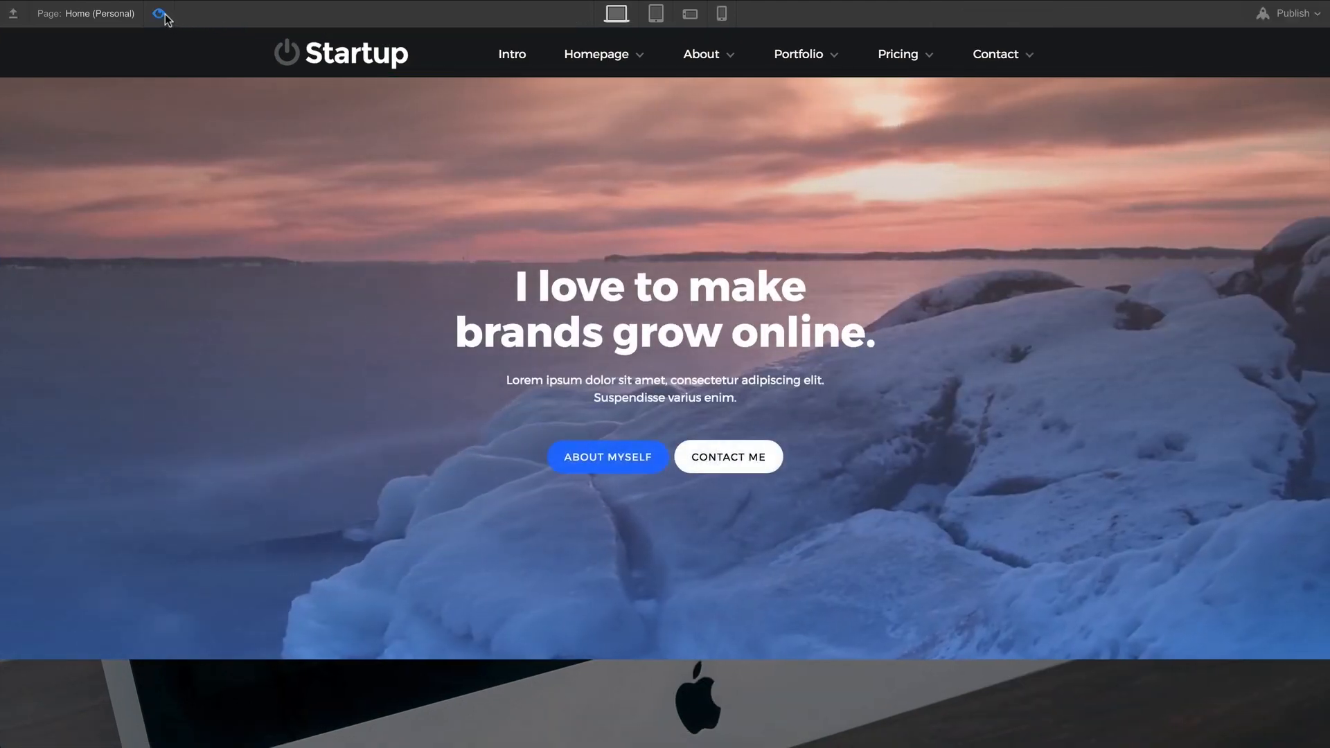